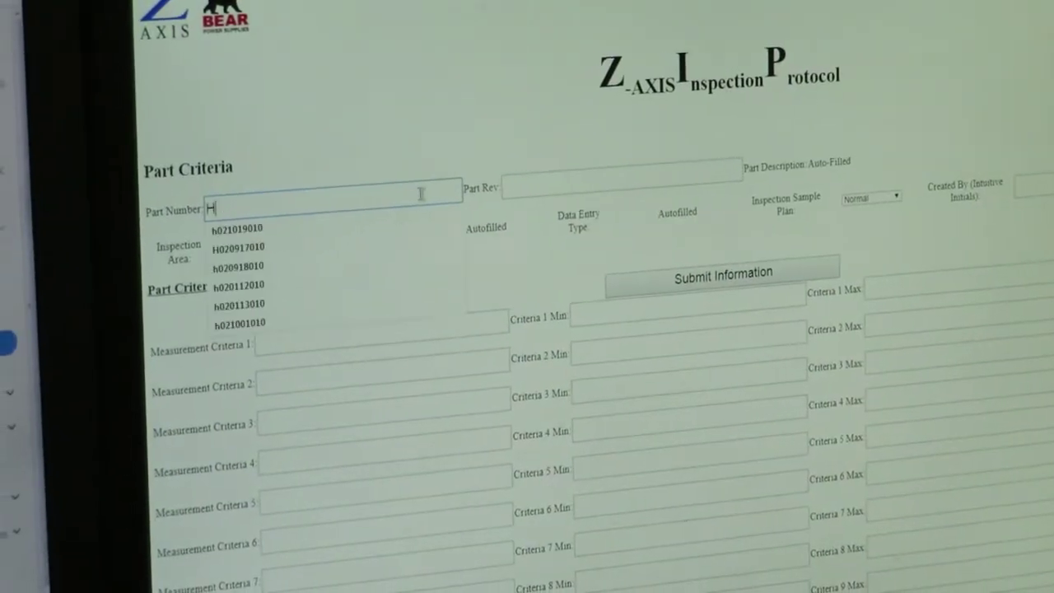
text(020234010)
click(622, 178)
text(A)
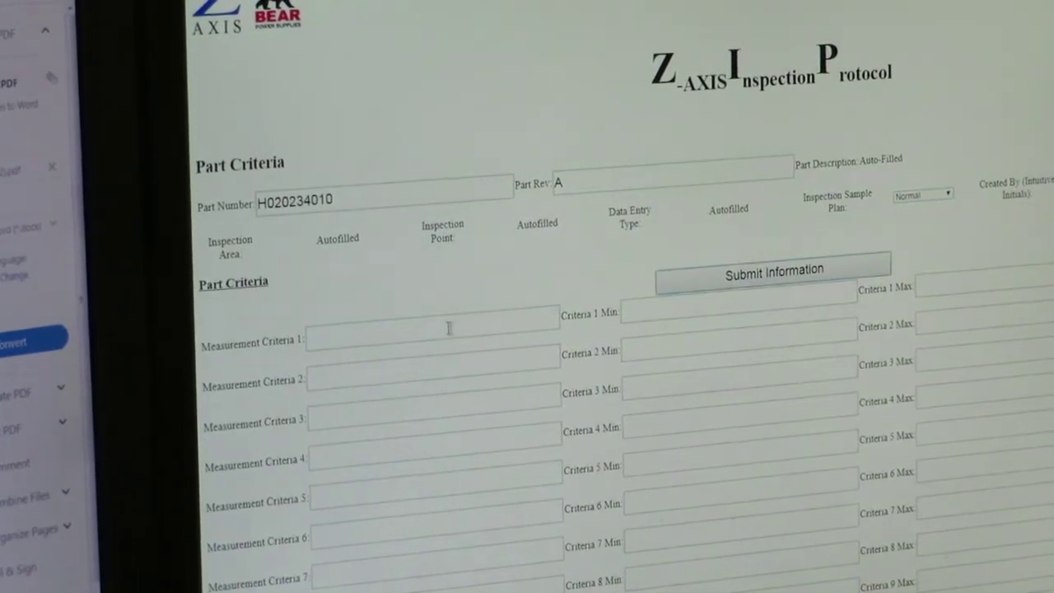
text(Length)
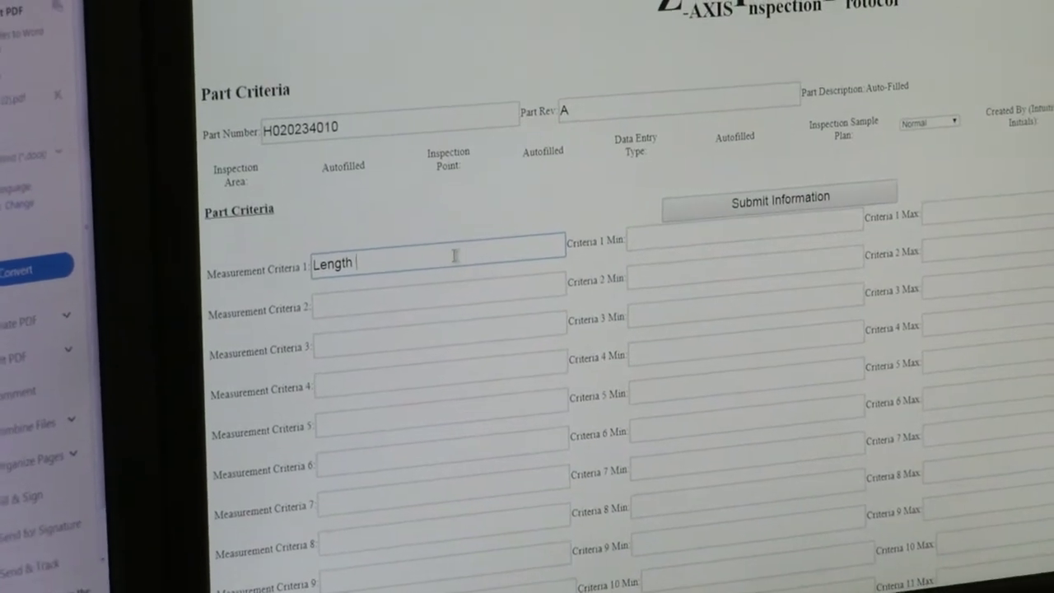
text(0.080)
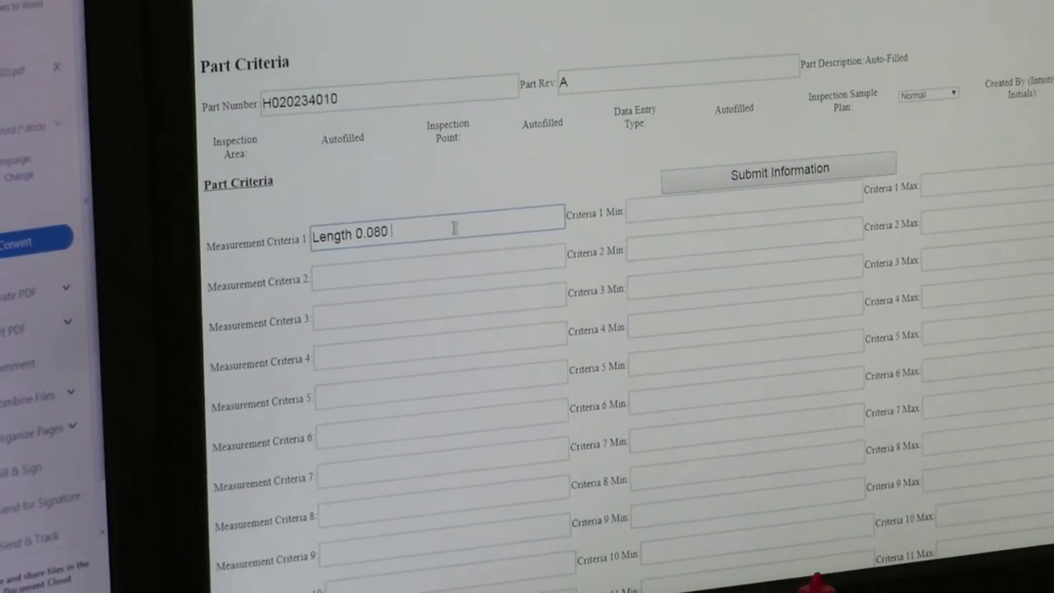